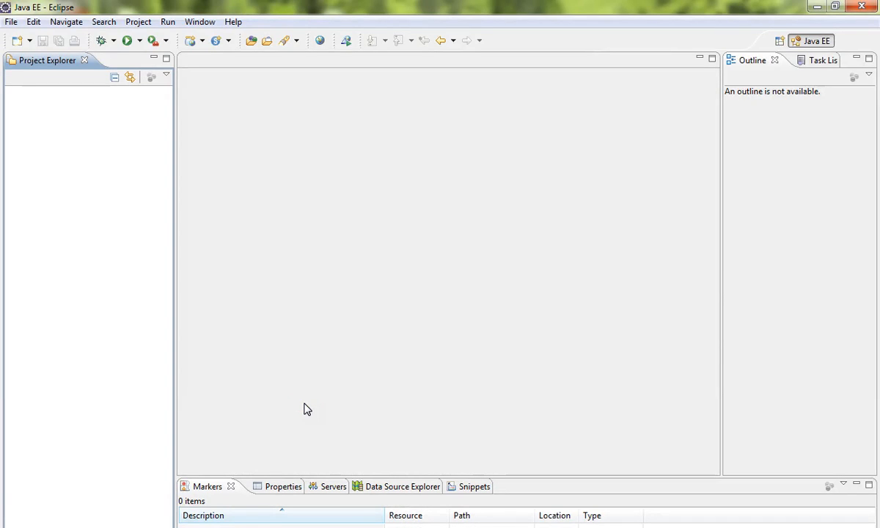
pyautogui.moveTo(298, 374)
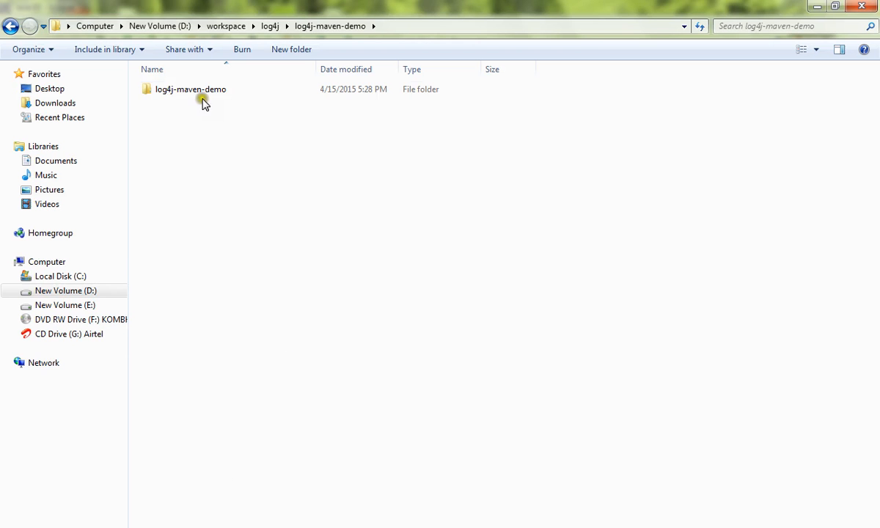
# - Open the log4j-maven-demo folder under D:\workspace\log4j in Windows Explorer
pyautogui.doubleClick(191, 89)
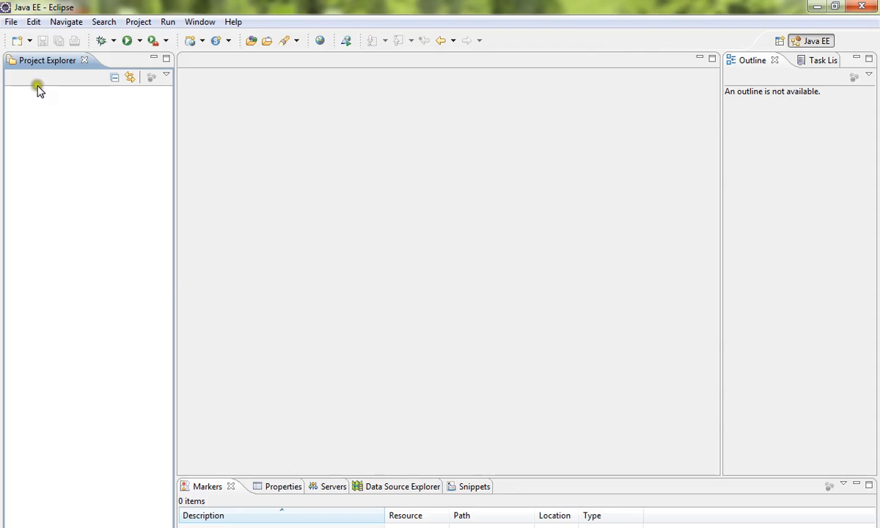
pyautogui.moveTo(50, 141)
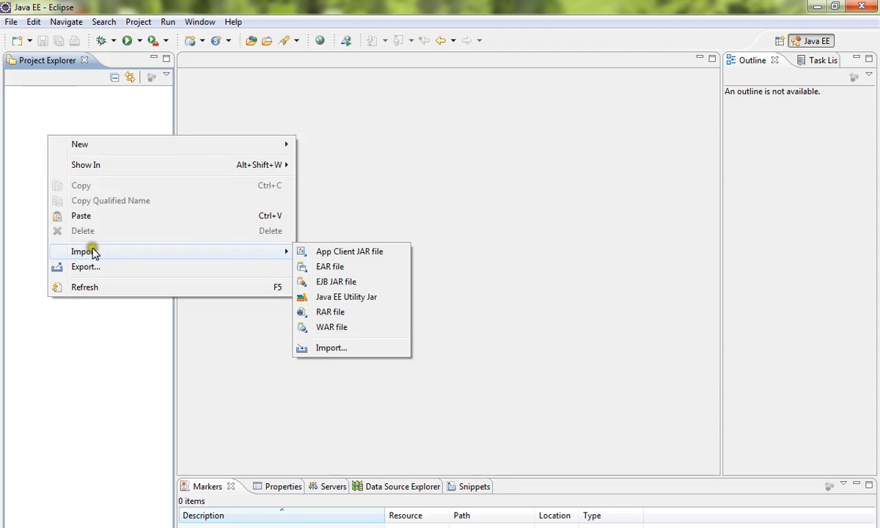
pyautogui.moveTo(331, 347)
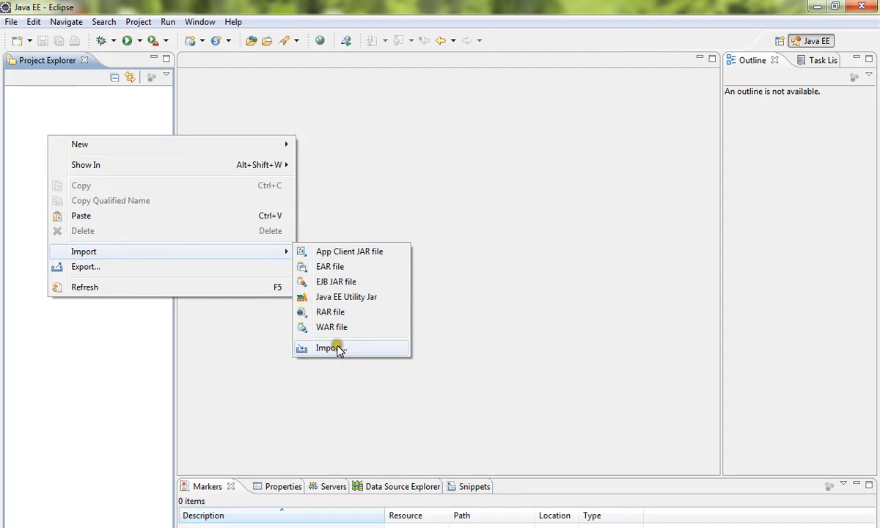
# - Open Eclipse's Import wizard listing all import sources, including Maven
pyautogui.click(329, 348)
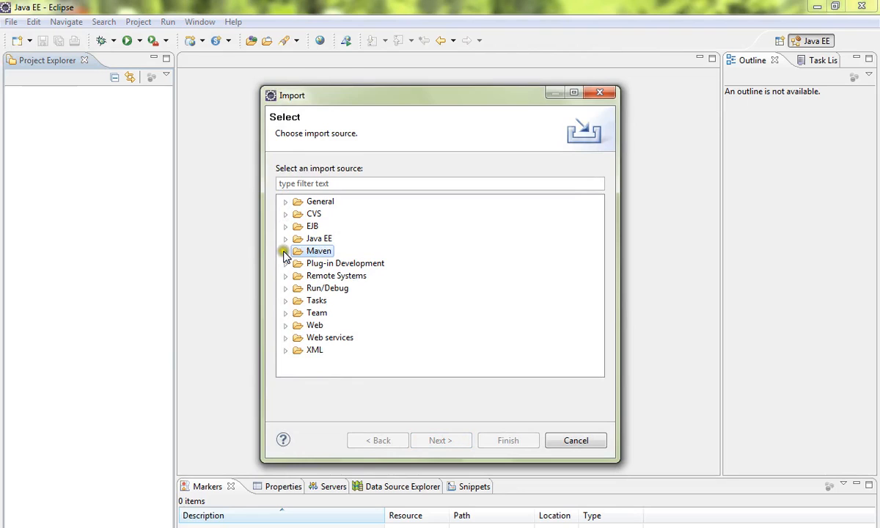
# - Import the existing Maven project Log4jMavenExample with its pom.xml from log4j-maven-demo
pyautogui.click(285, 251)
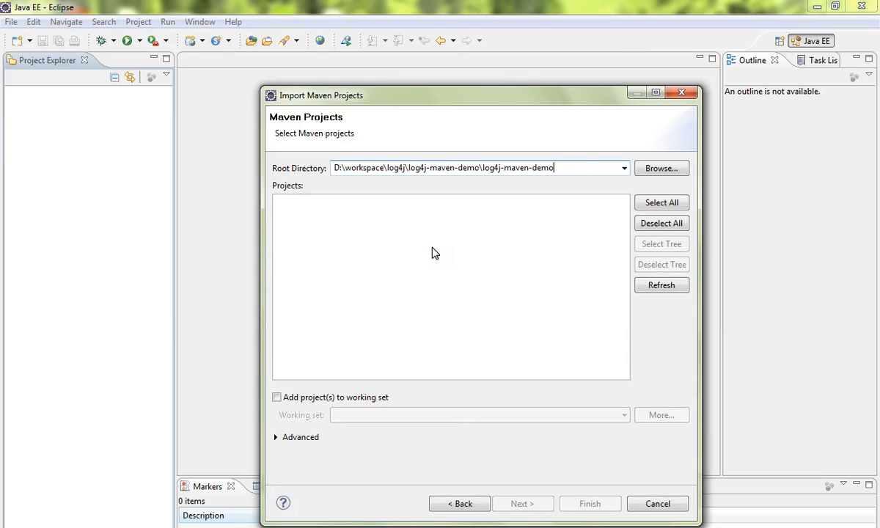
pyautogui.click(660, 284)
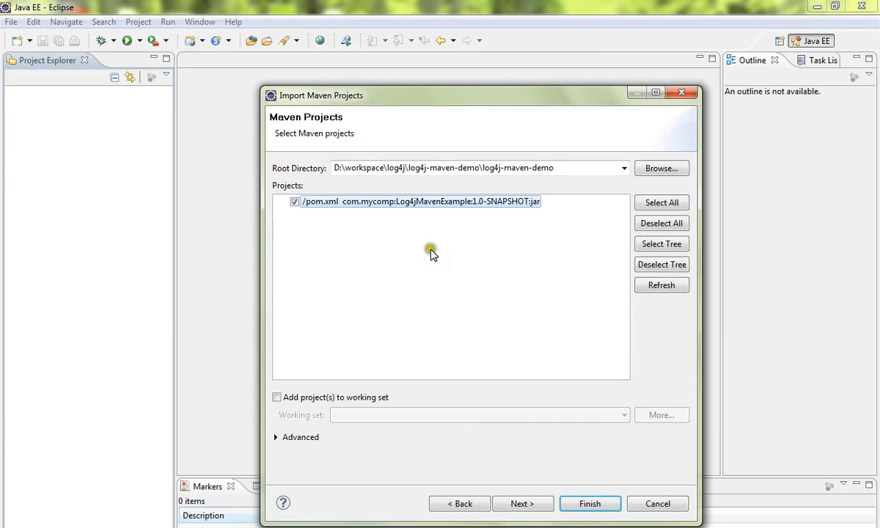
pyautogui.click(522, 504)
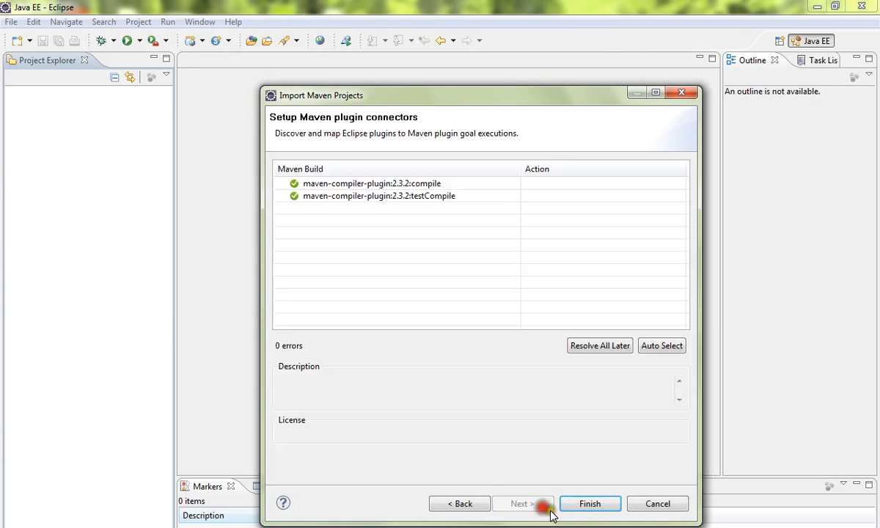
pyautogui.click(589, 505)
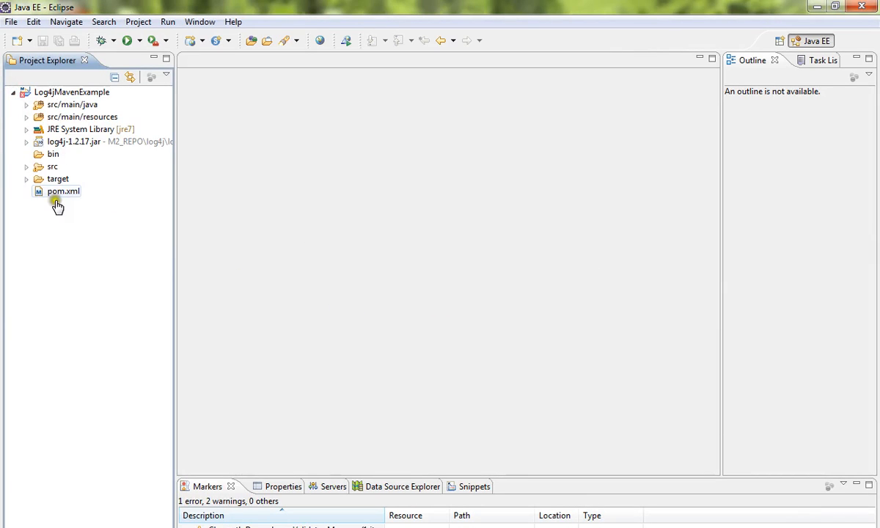
pyautogui.moveTo(85, 233)
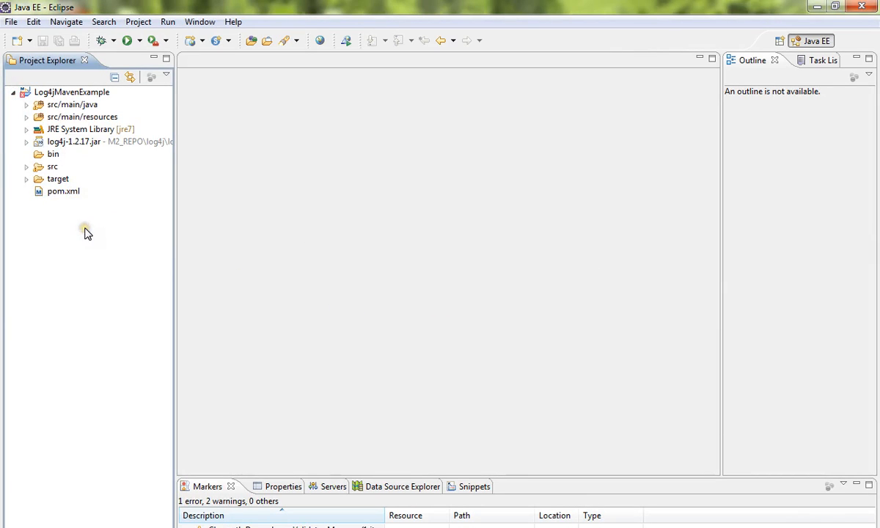
# - Run a Maven build on the Log4jMavenExample project's pom.xml
pyautogui.click(63, 191)
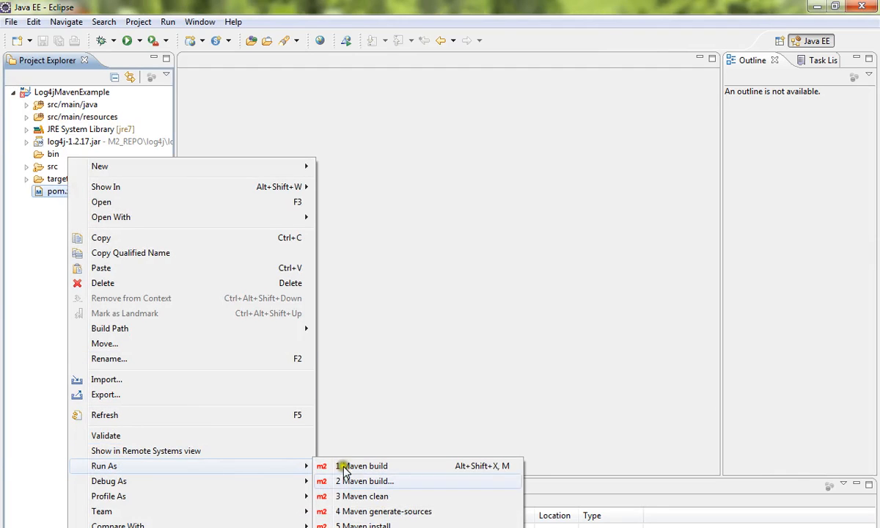
pyautogui.click(361, 466)
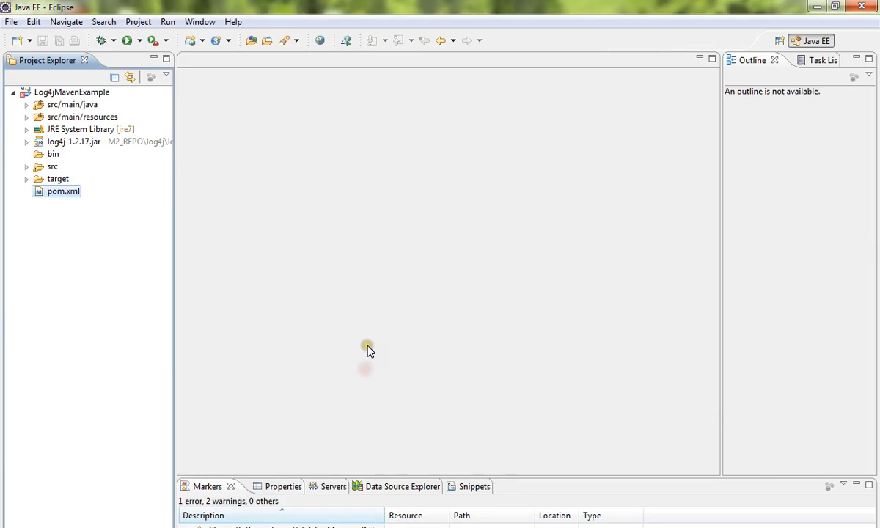
pyautogui.moveTo(335, 334)
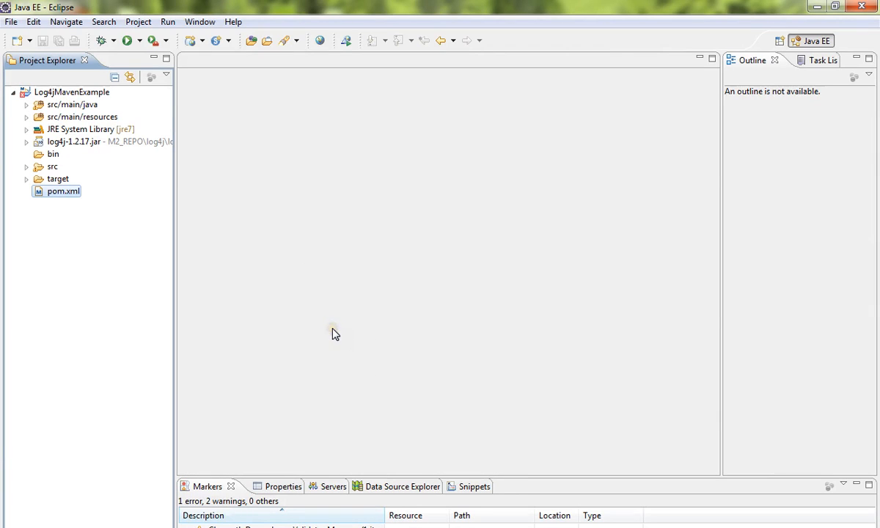
pyautogui.moveTo(217, 327)
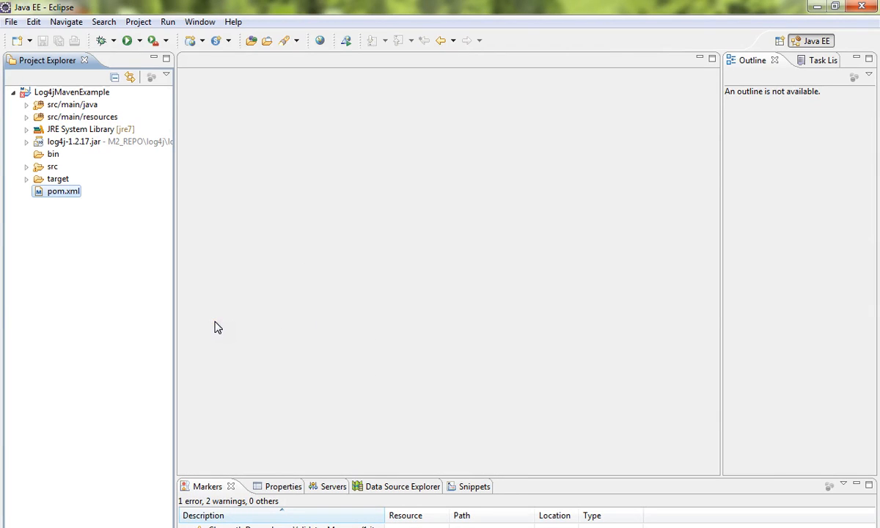